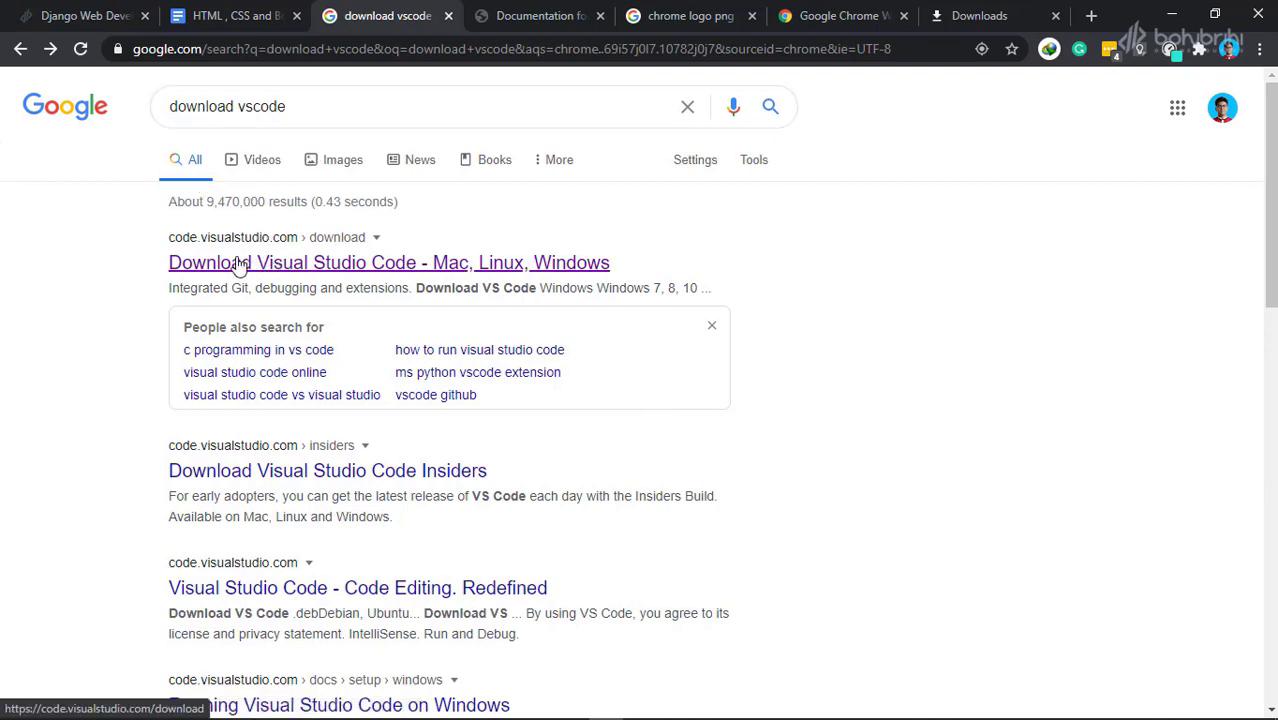
# Open the 'Download Visual Studio Code - Mac, Linux, Windows' search result.
pyautogui.click(389, 262)
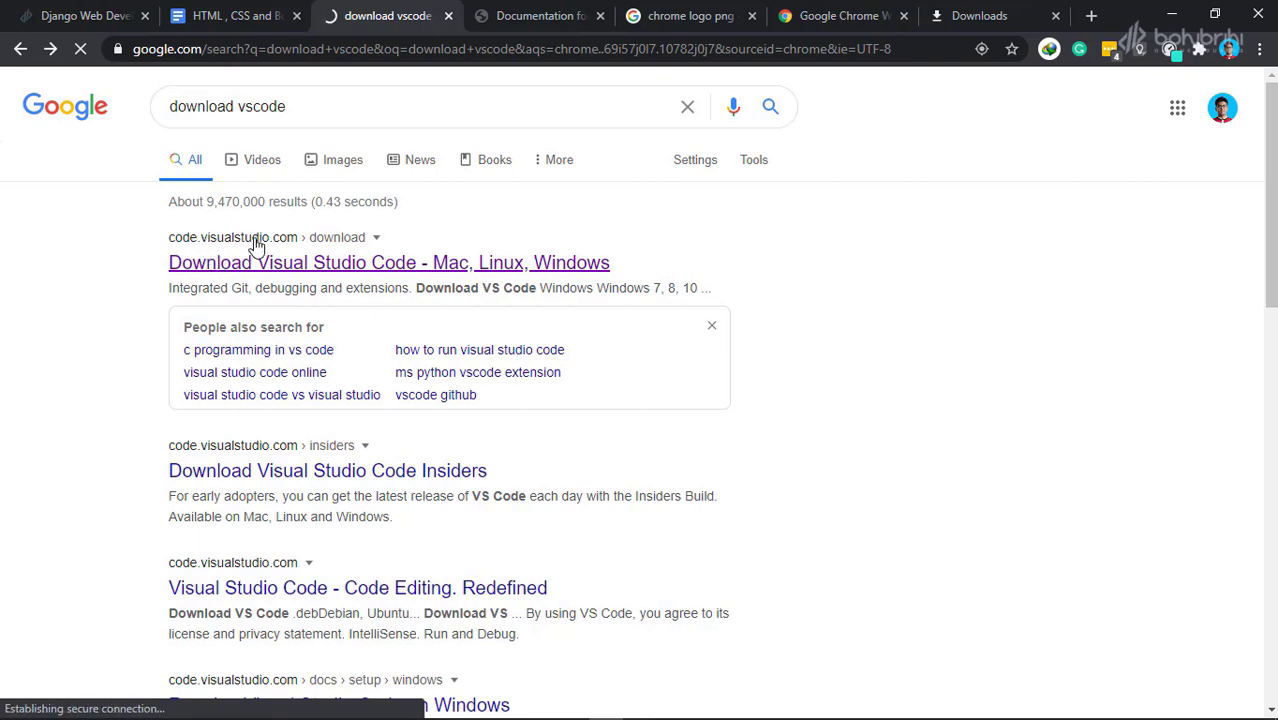
pyautogui.click(389, 262)
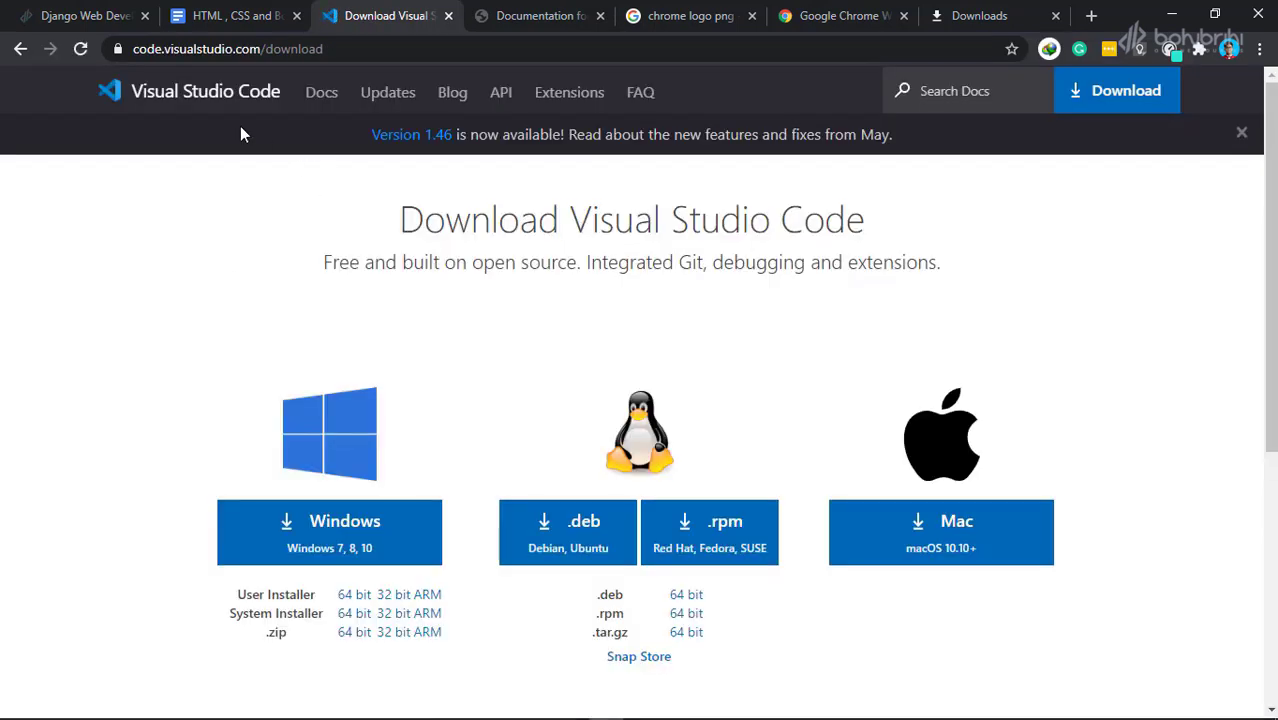
# Download the Windows installer from the Visual Studio Code download page.
pyautogui.scroll(-3)
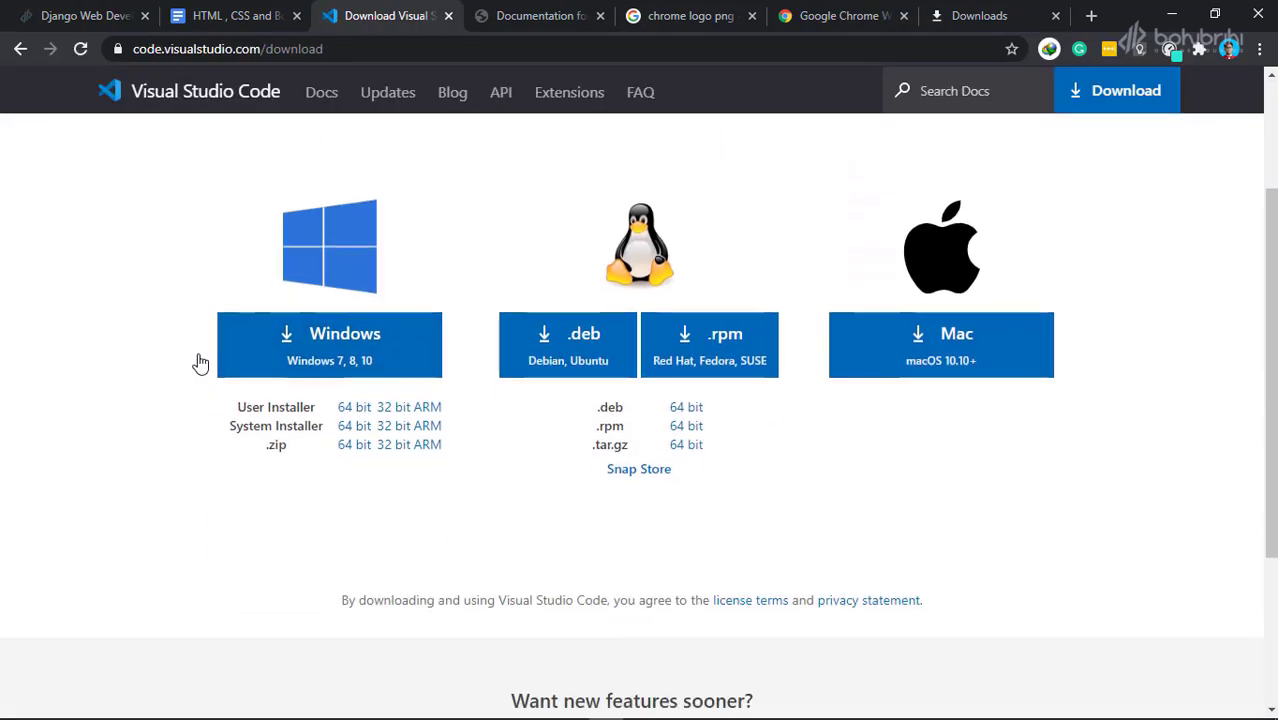
pyautogui.moveTo(390, 322)
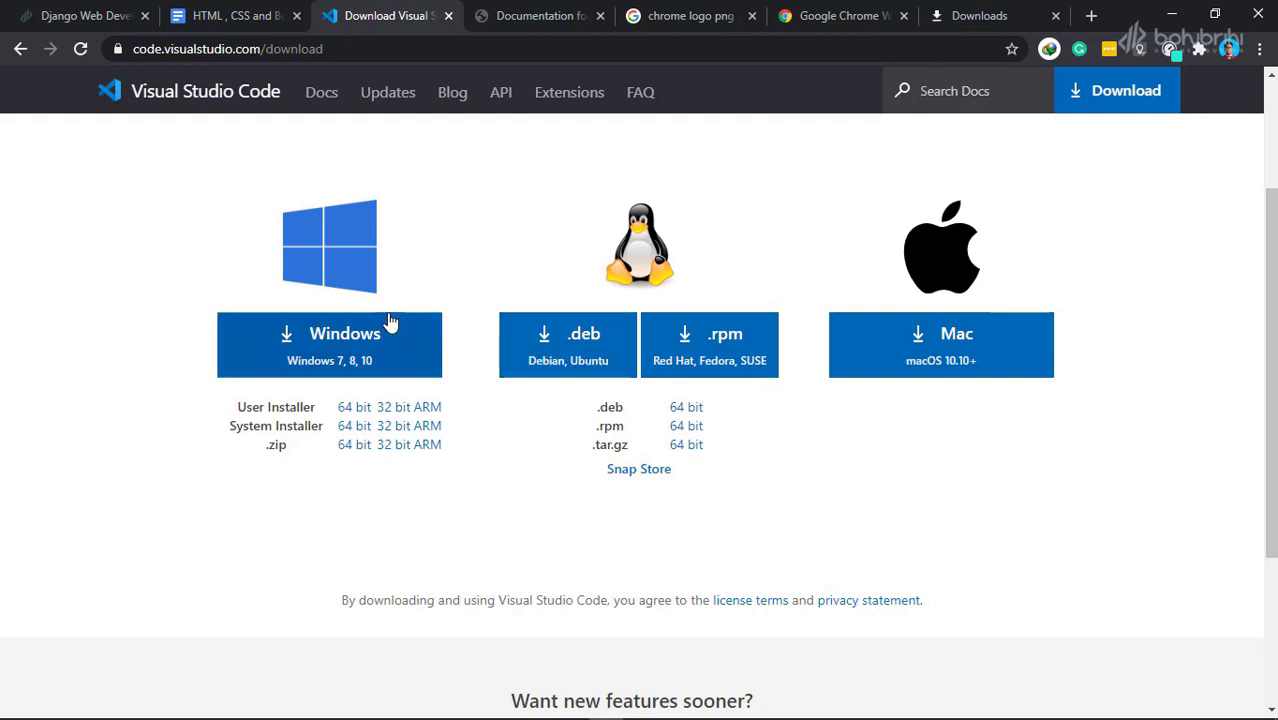
pyautogui.moveTo(495, 348)
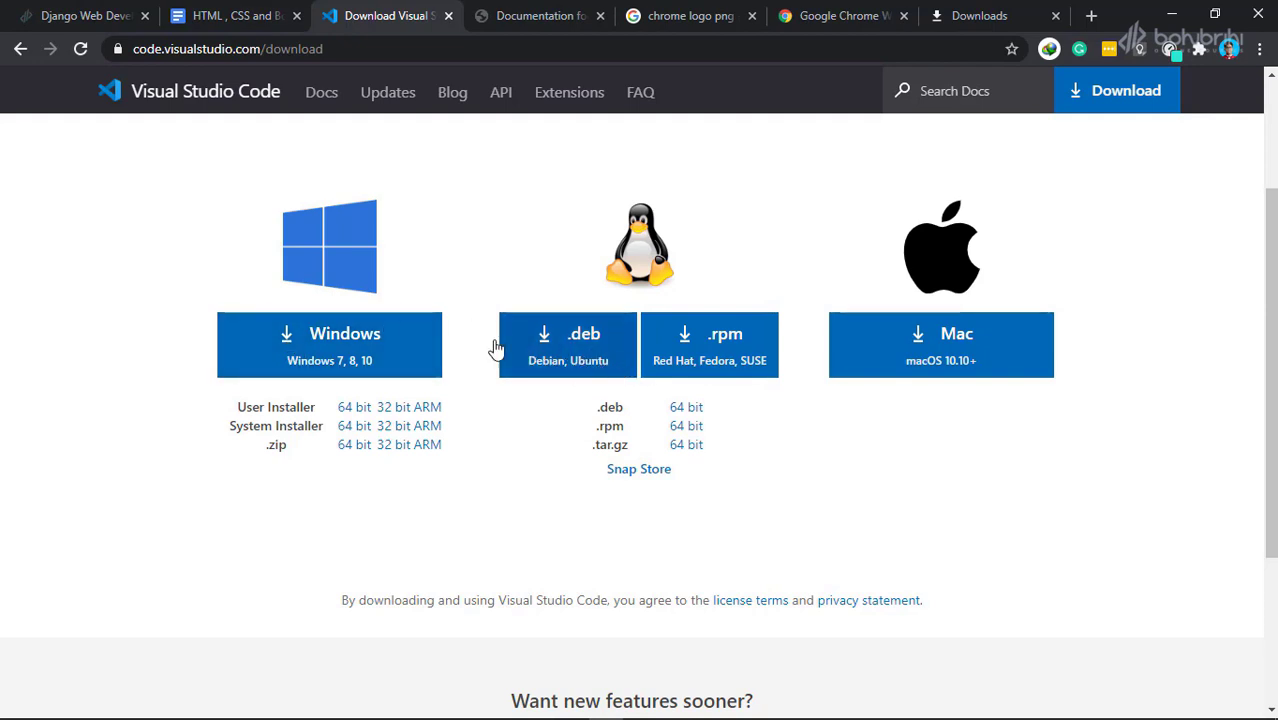
pyautogui.moveTo(379, 355)
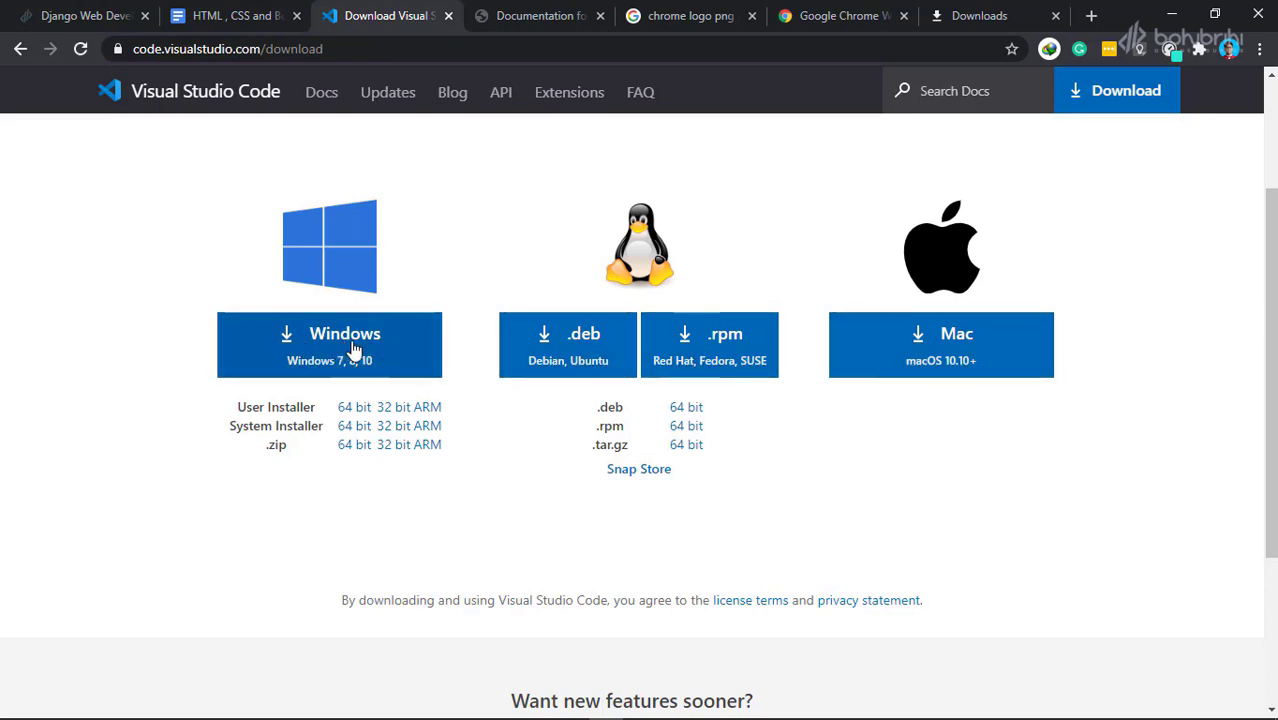
pyautogui.click(329, 344)
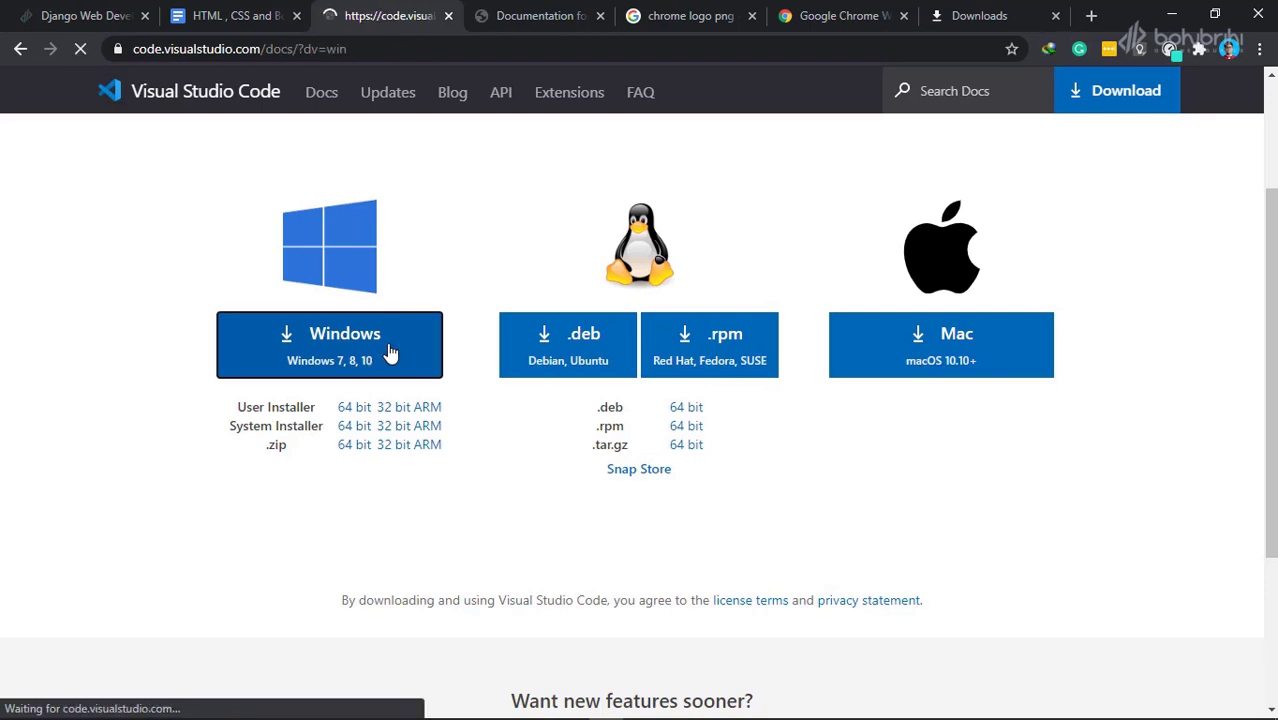
pyautogui.click(329, 344)
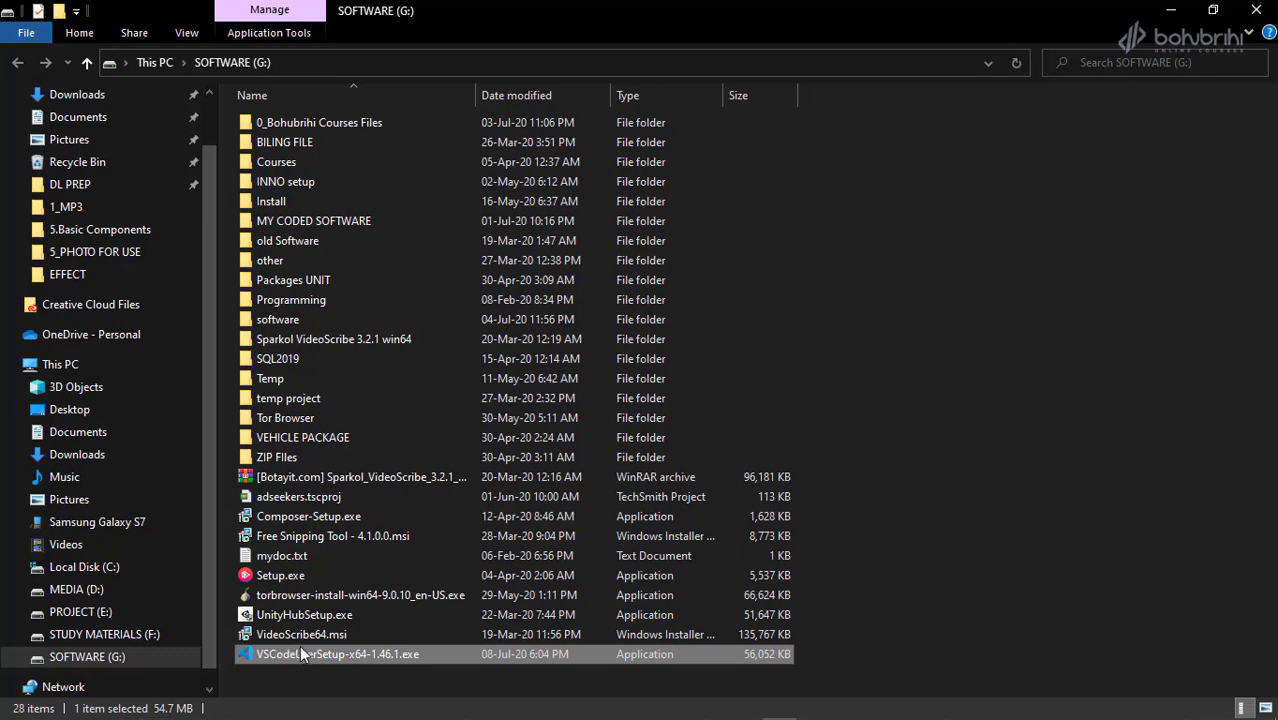
# Launch VSCodeUserSetup-x64-1.46.1.exe and accept the license agreement.
pyautogui.doubleClick(337, 654)
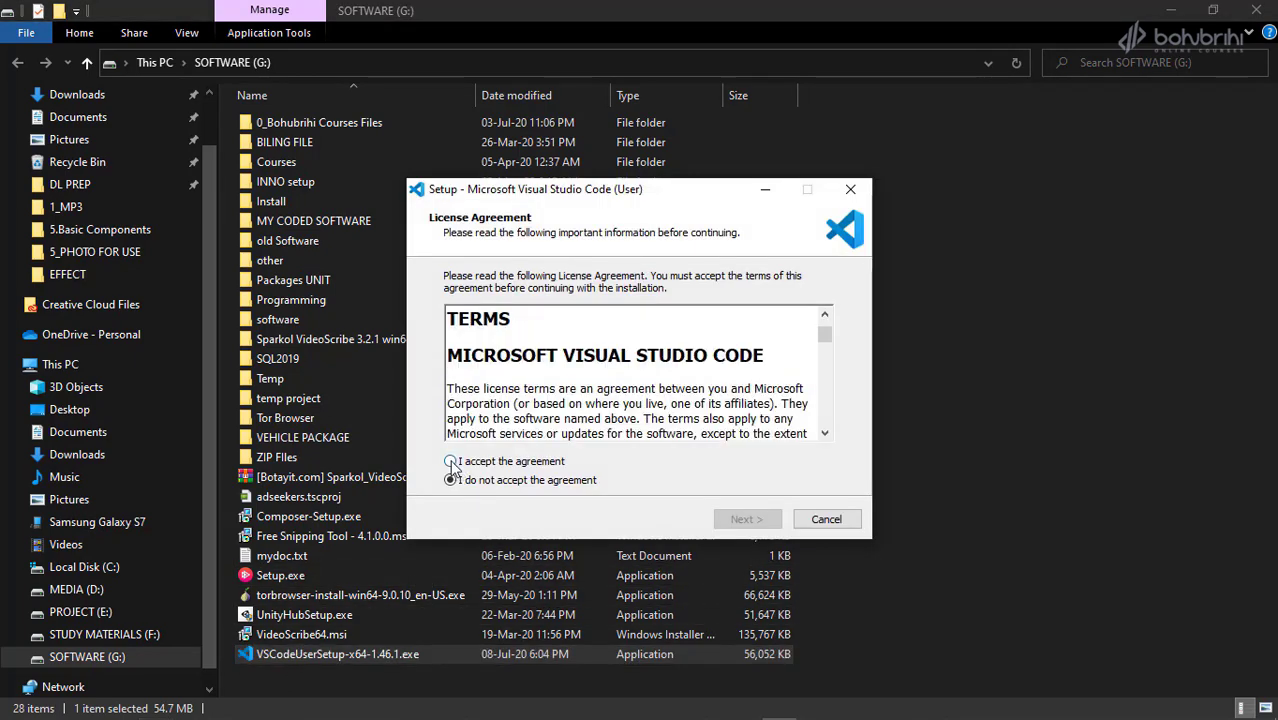
pyautogui.click(450, 461)
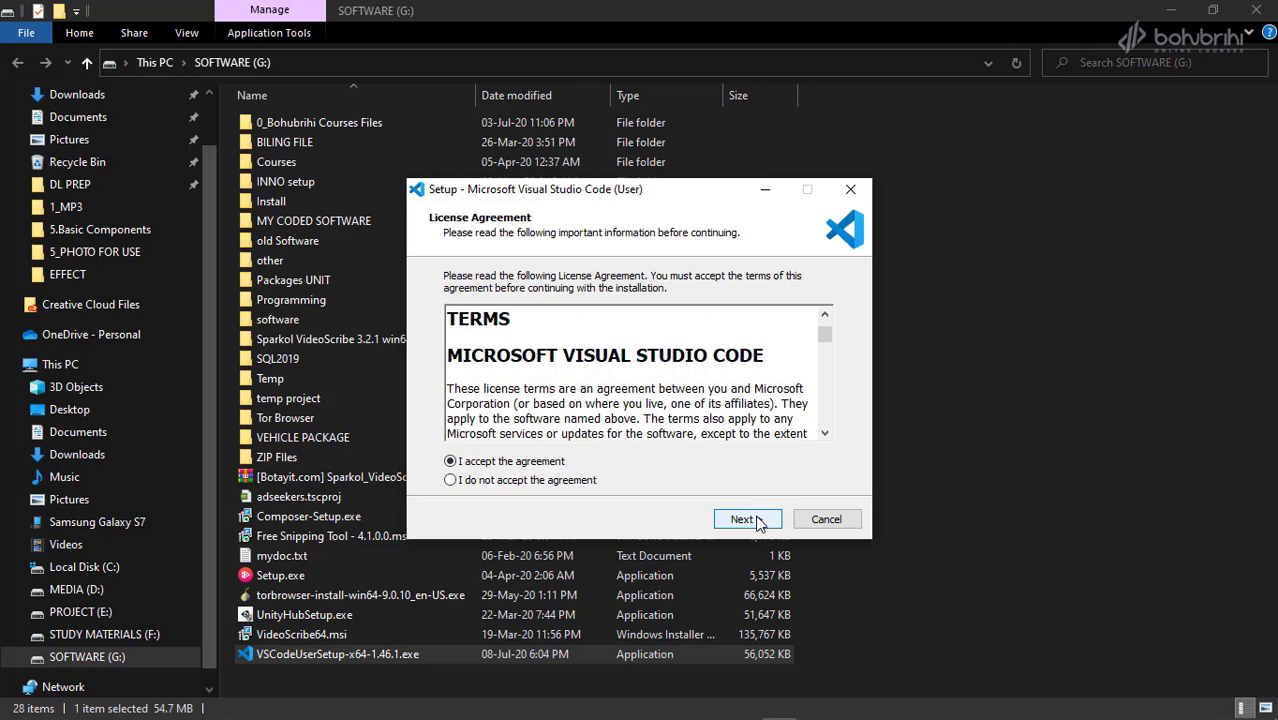
pyautogui.click(742, 519)
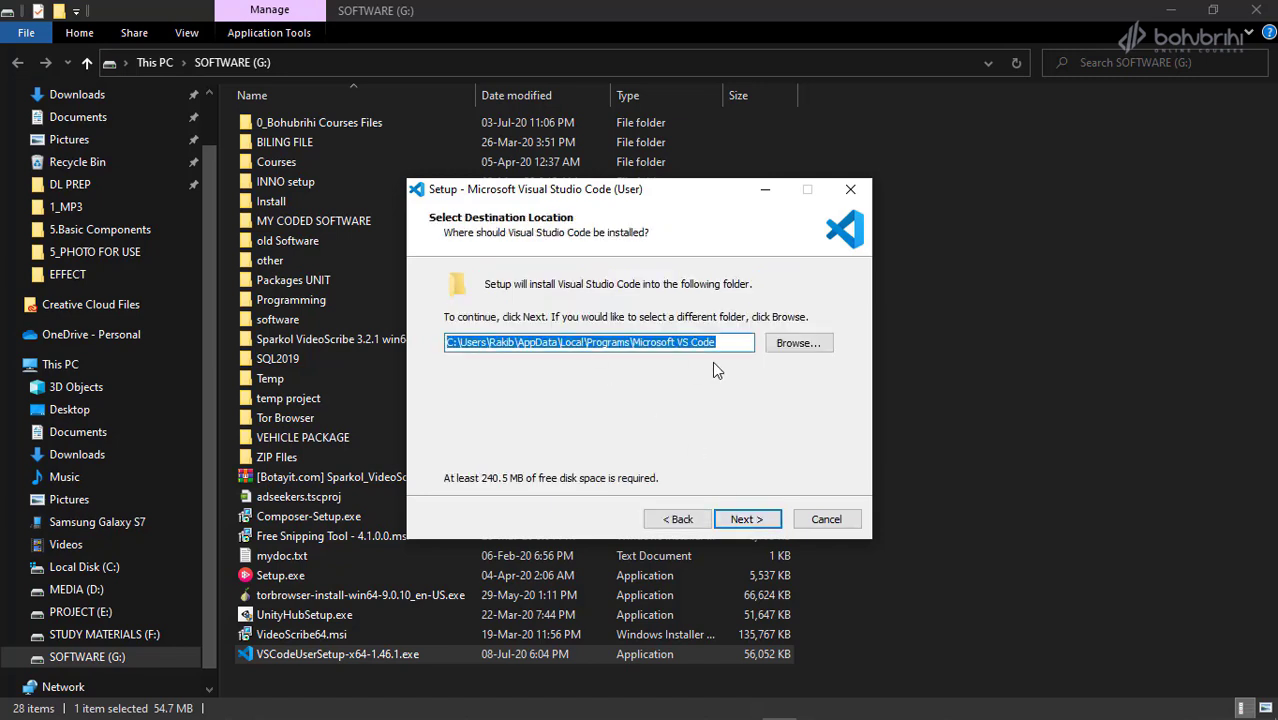
pyautogui.moveTo(705, 442)
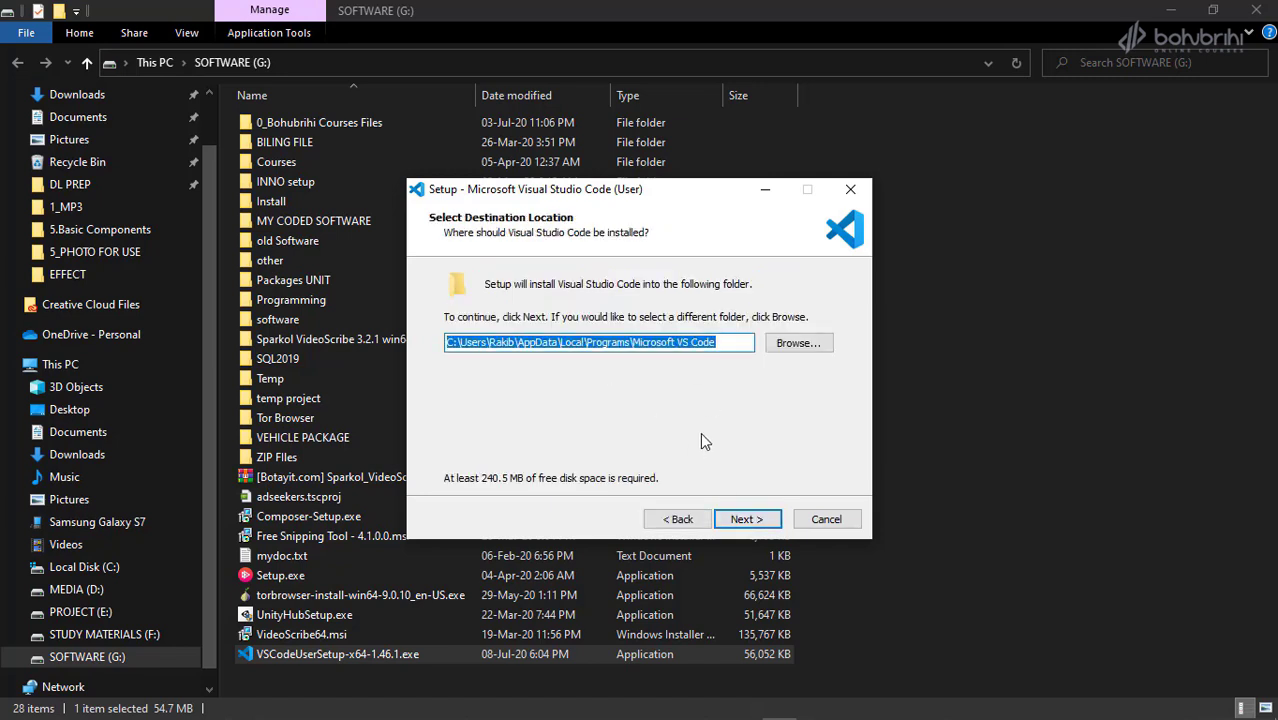
# Keep the default destination folder and Start Menu folder in setup.
pyautogui.click(746, 519)
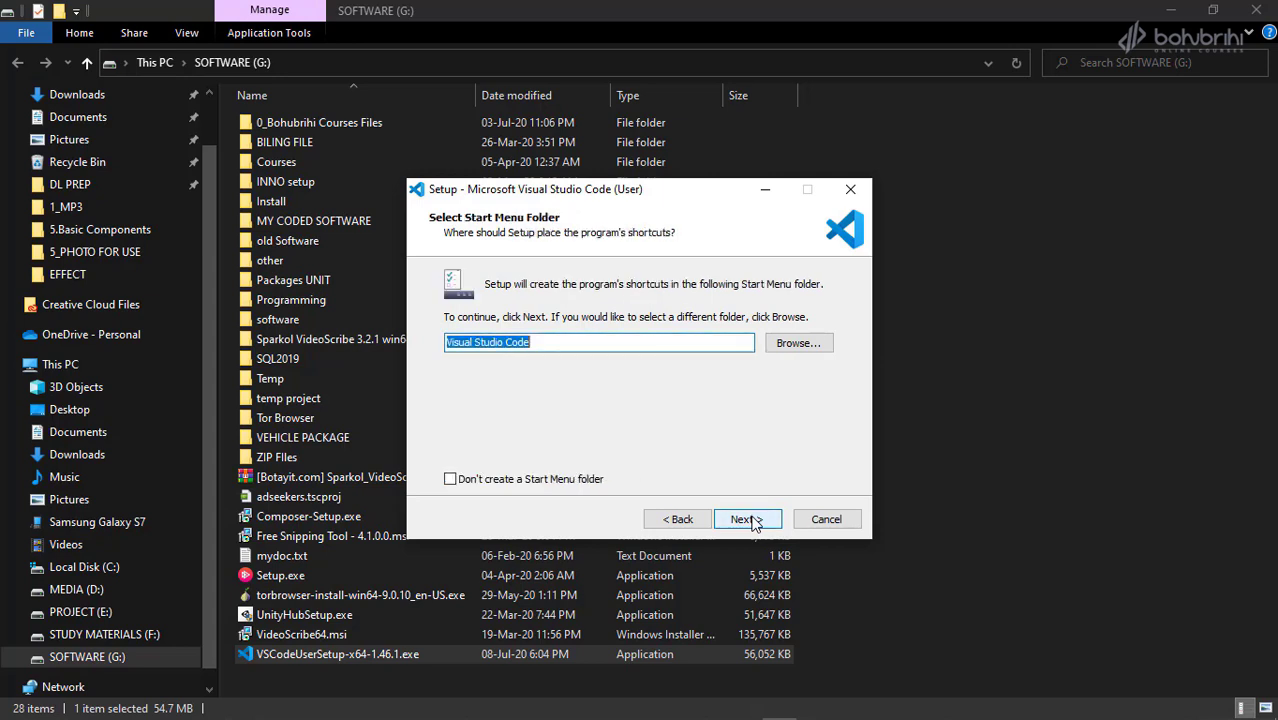
pyautogui.click(742, 519)
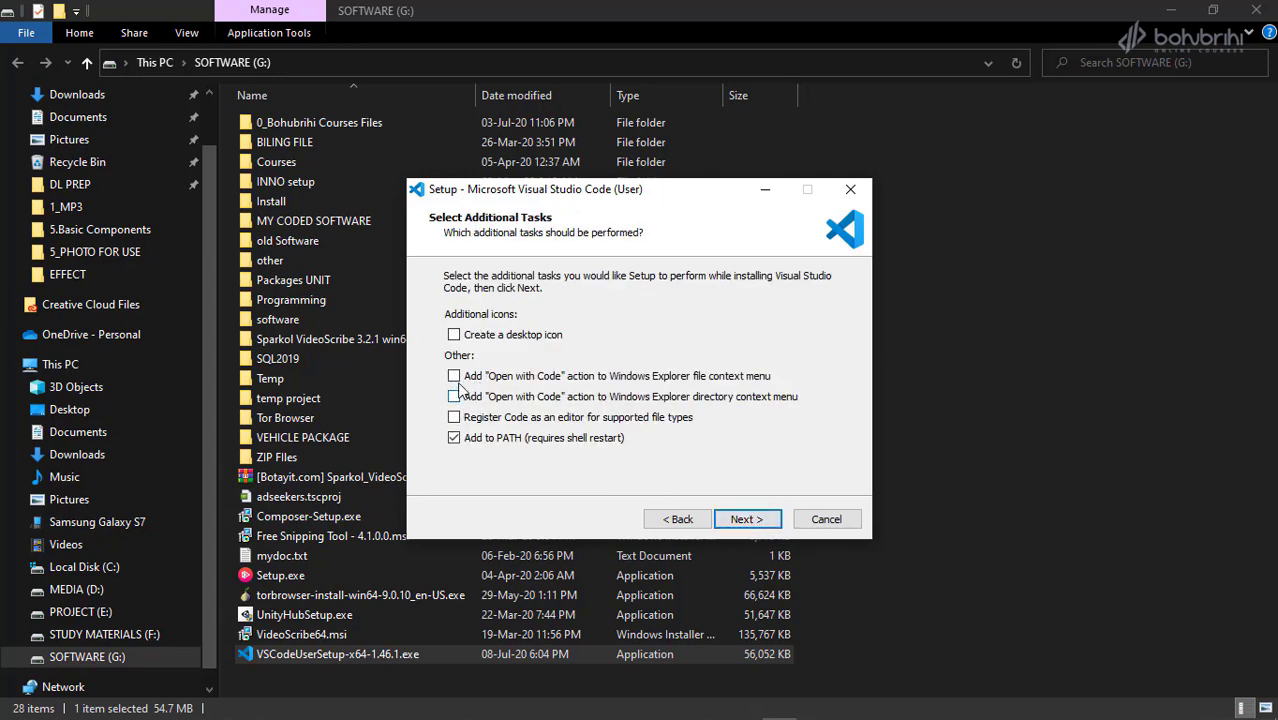
# Enable the 'Open with Code' context-menu action, keep Add to PATH, and install.
pyautogui.click(454, 375)
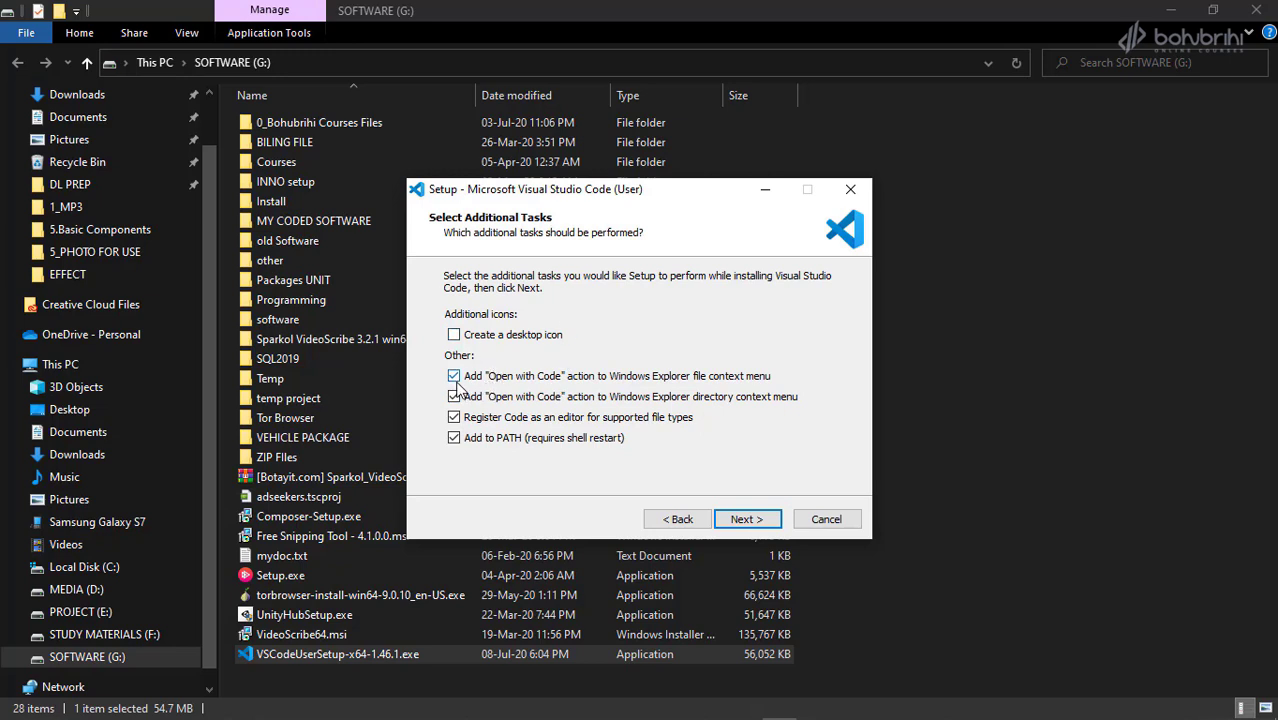
pyautogui.click(454, 376)
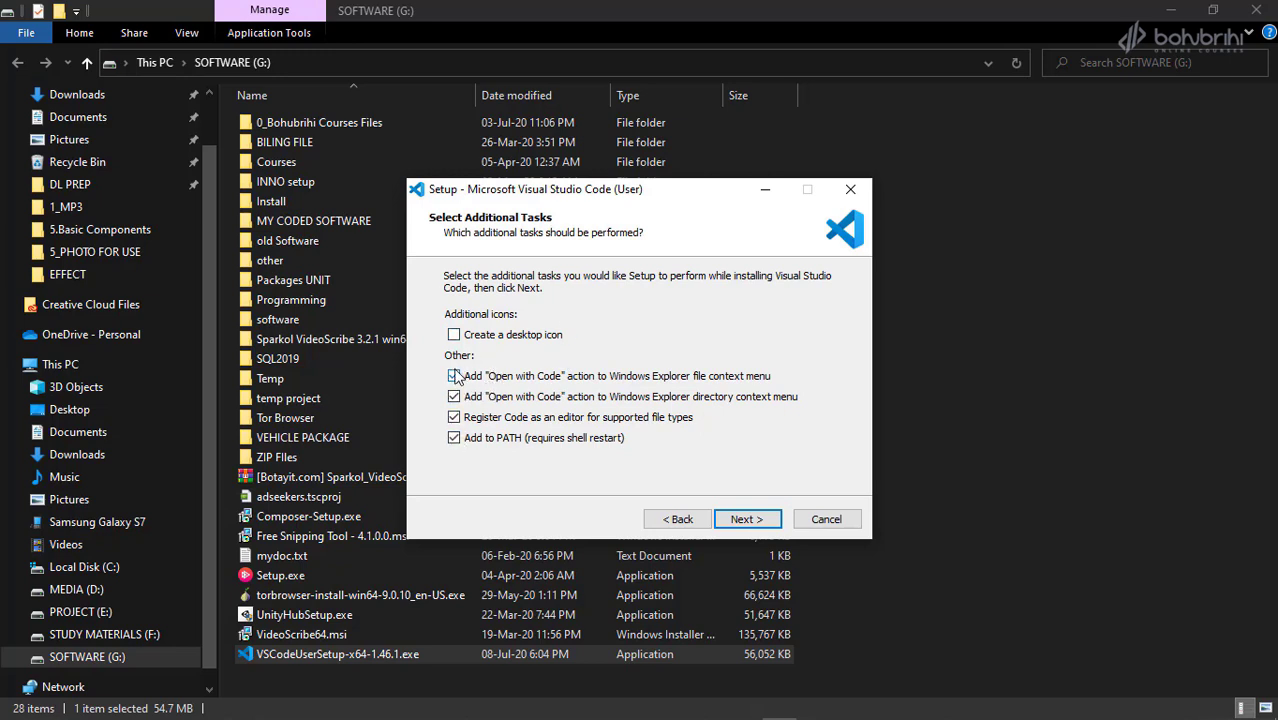
pyautogui.click(454, 375)
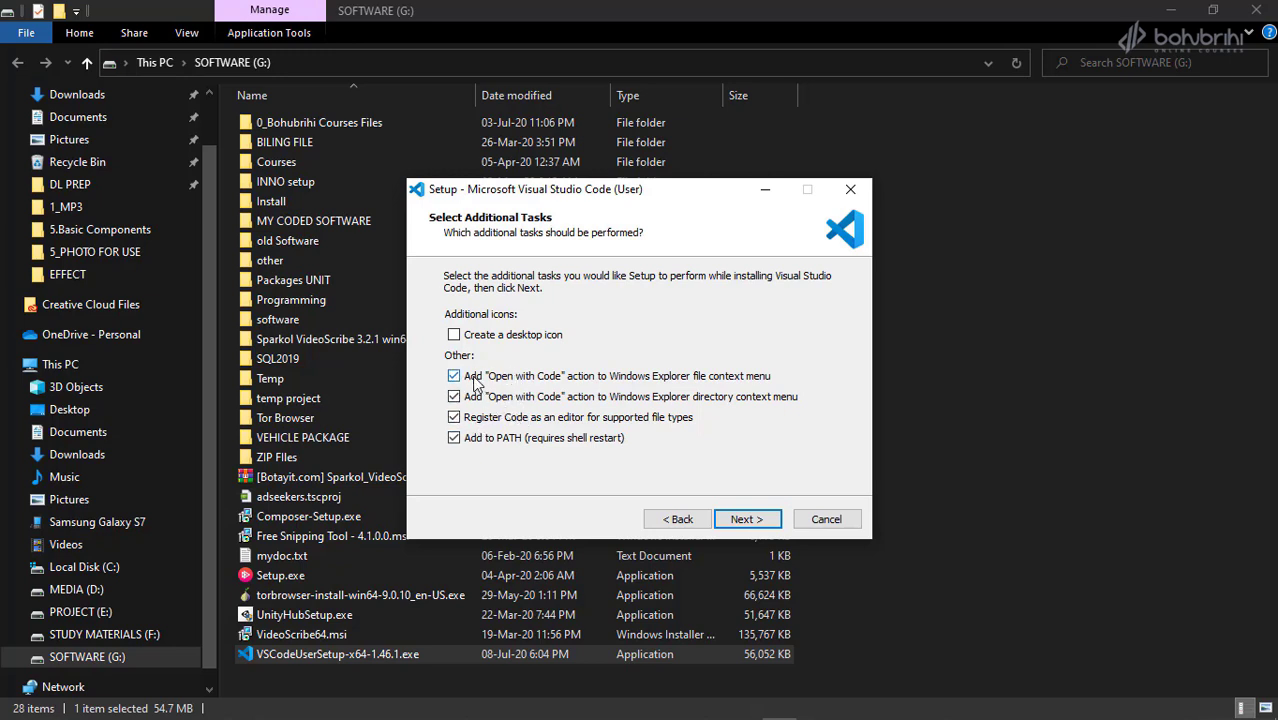
pyautogui.click(746, 518)
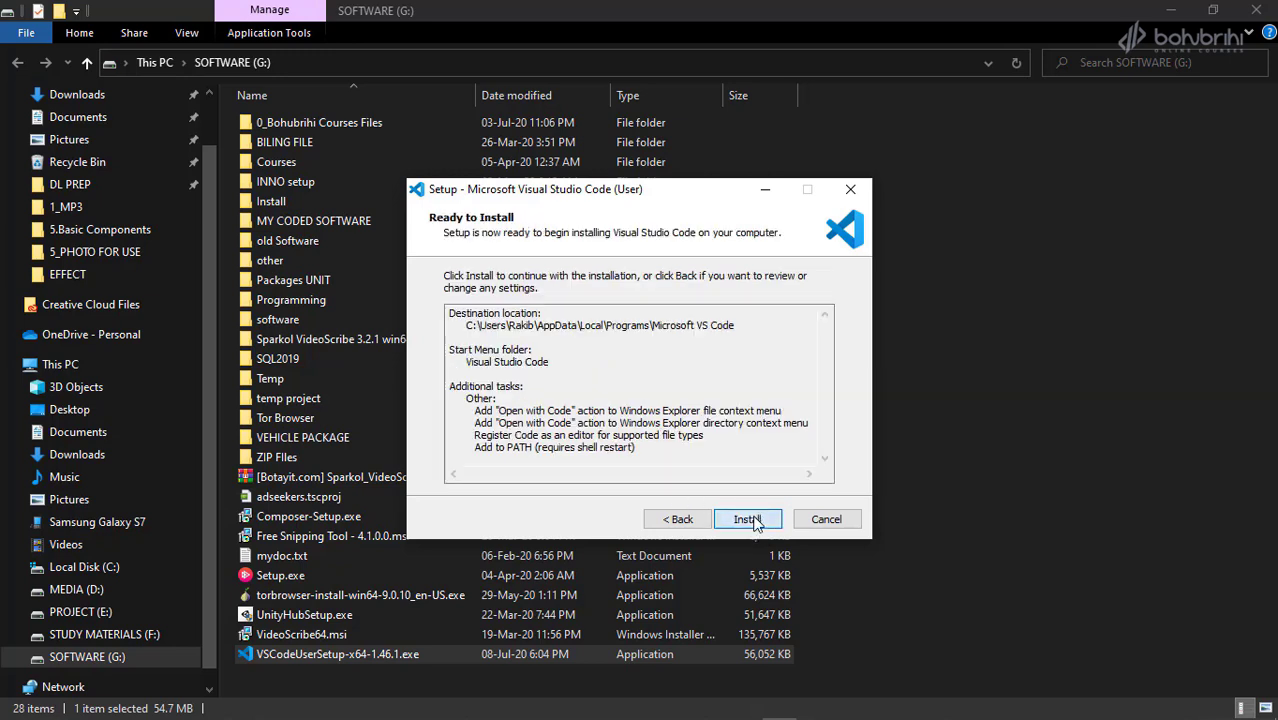
pyautogui.click(748, 518)
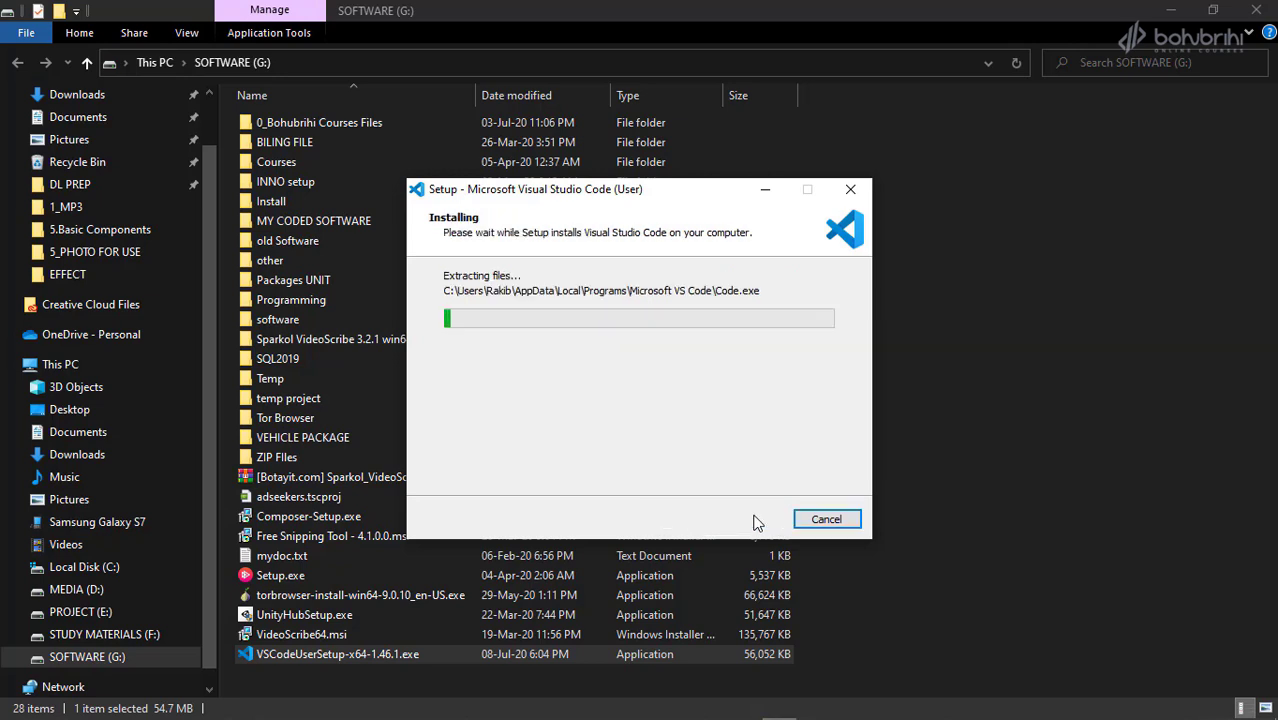